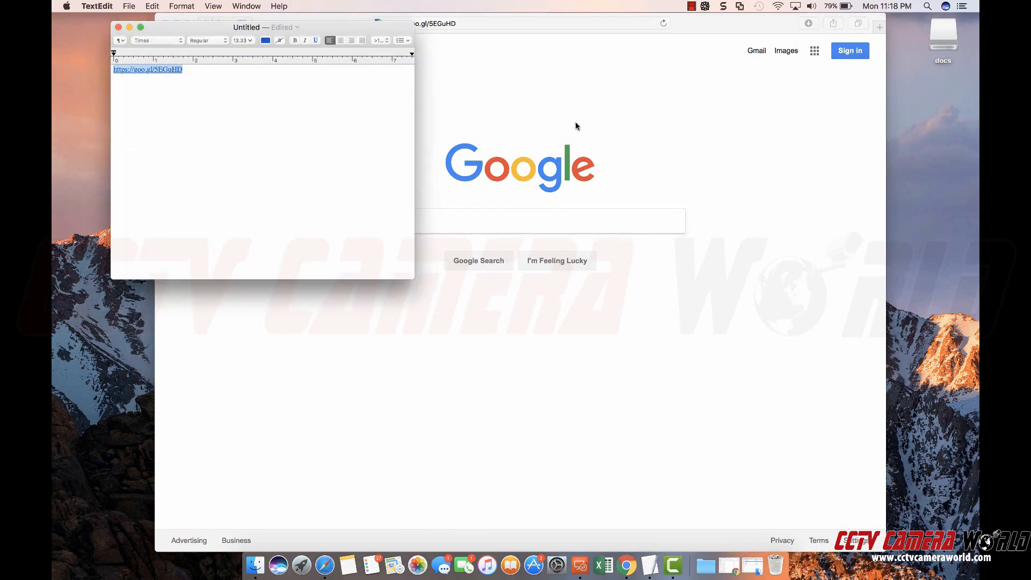
Step: Download SmartPlayer_MAC_V3.44.0.R.zip from the shared goo.gl Google Drive link in Safari
left_click(147, 70)
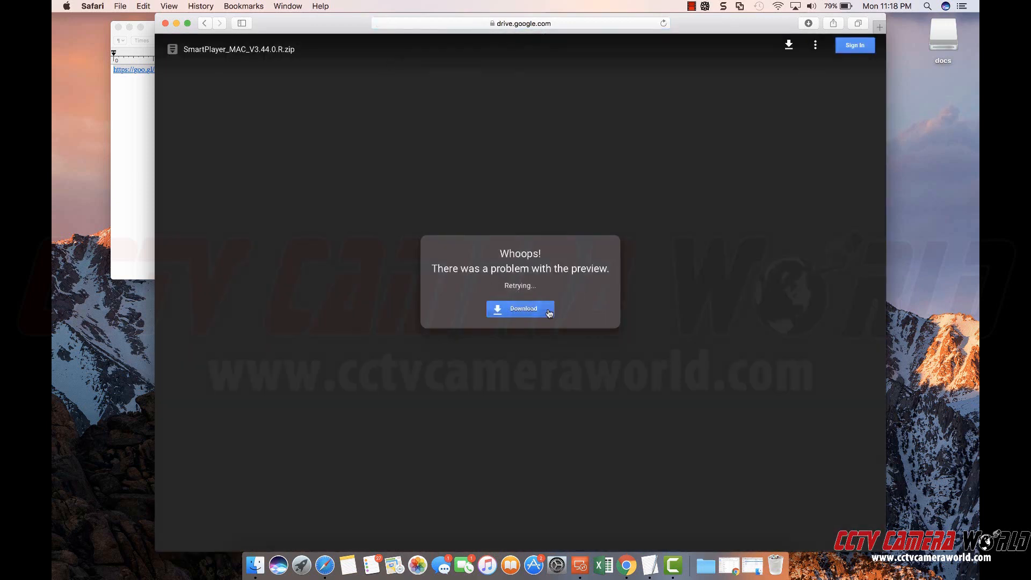
left_click(519, 308)
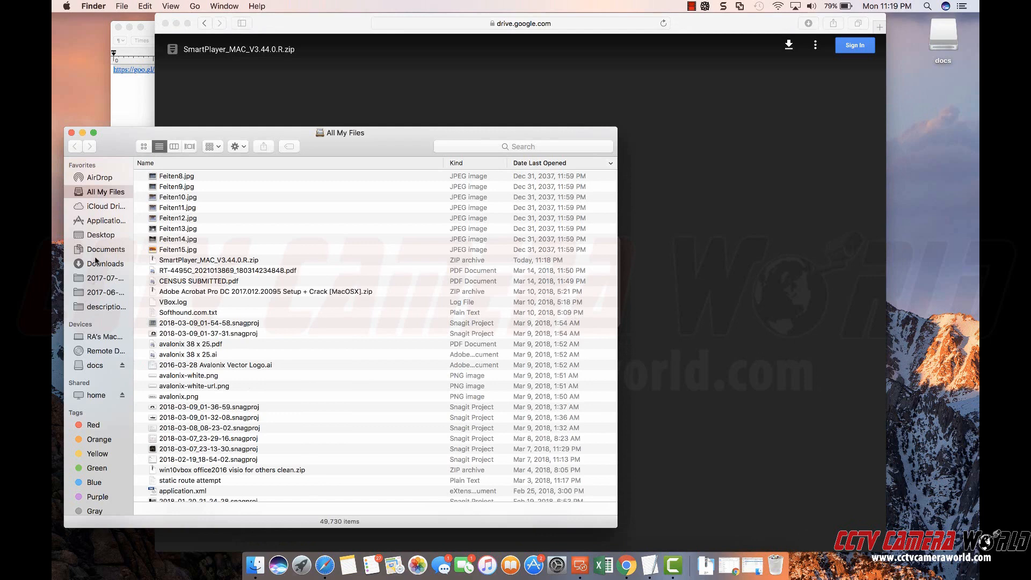
Step: Launch the Smart Player app from Finder's Downloads folder
left_click(104, 263)
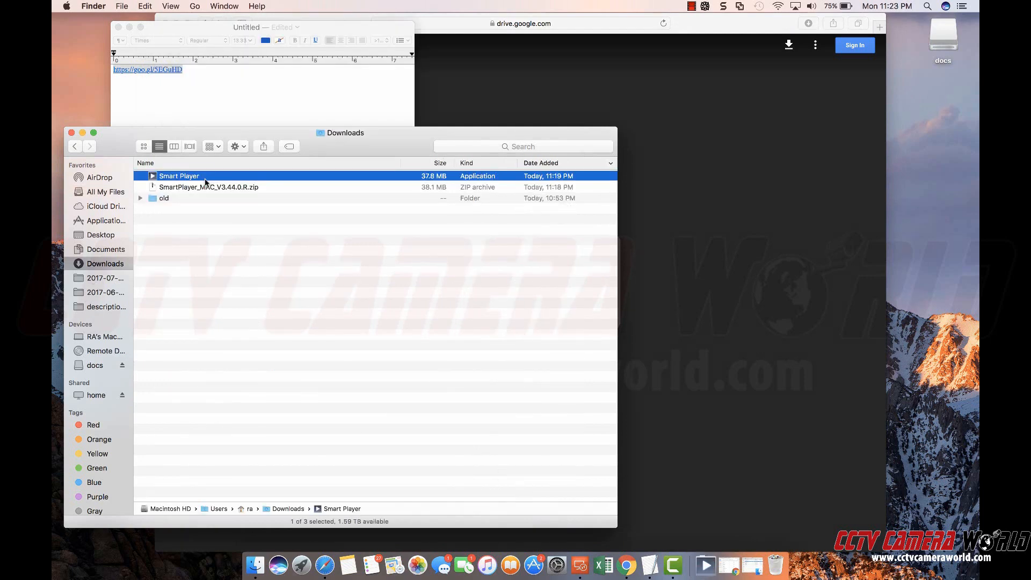
double_click(179, 176)
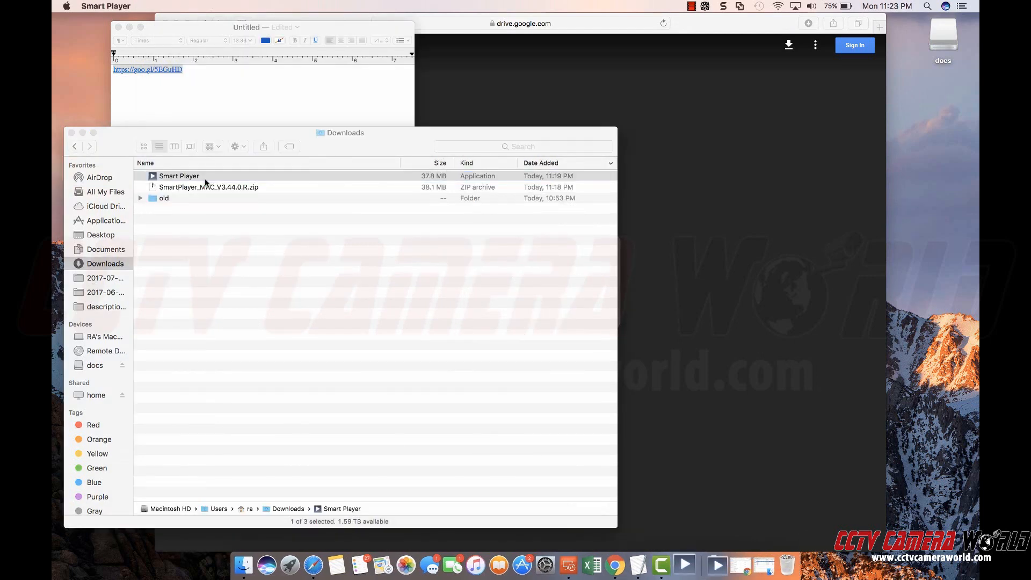
Step: Maximize Smart Player and load the docs > NVR > 2018-3-7 recordings folder
double_click(179, 175)
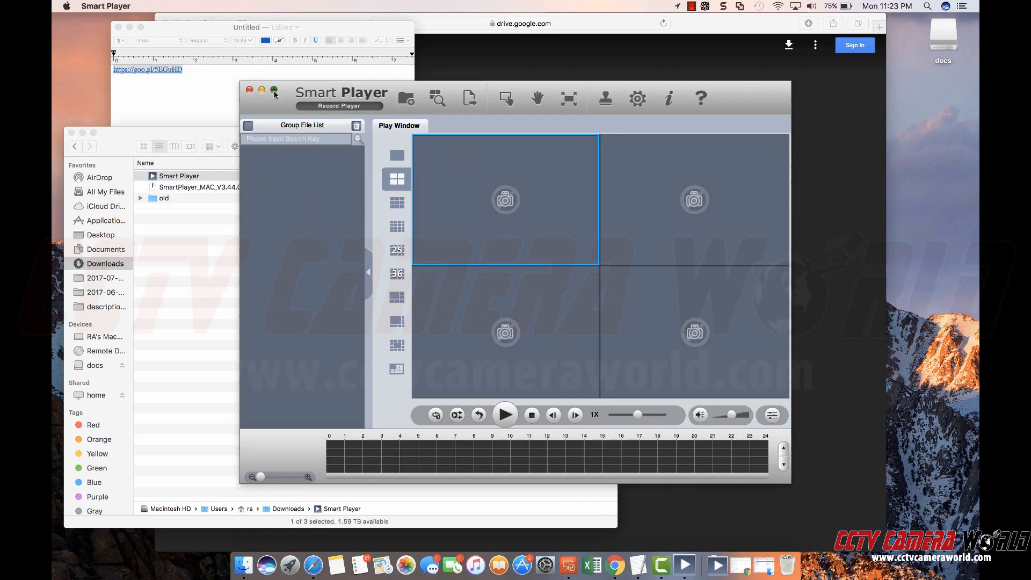
left_click(275, 90)
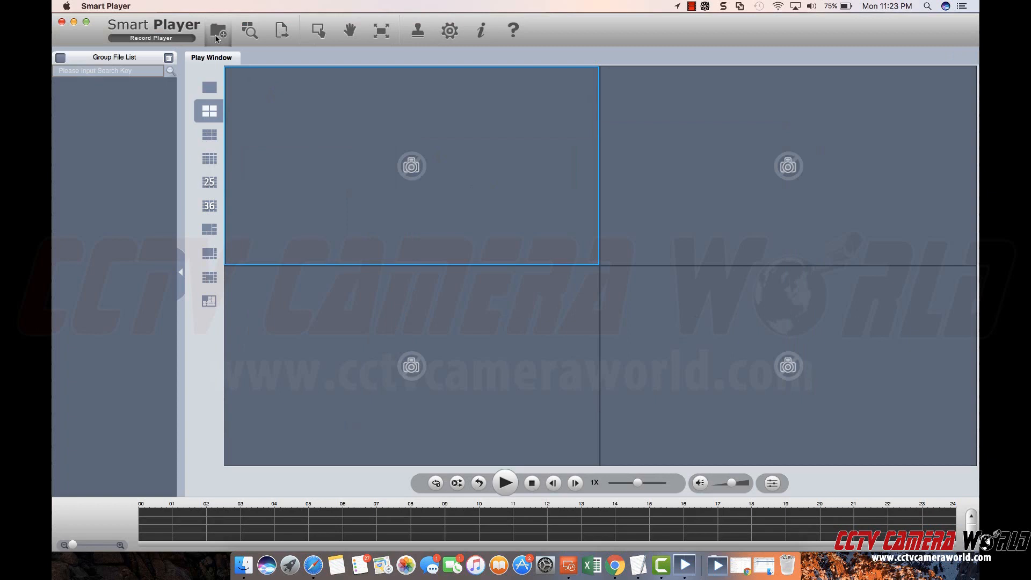
left_click(218, 30)
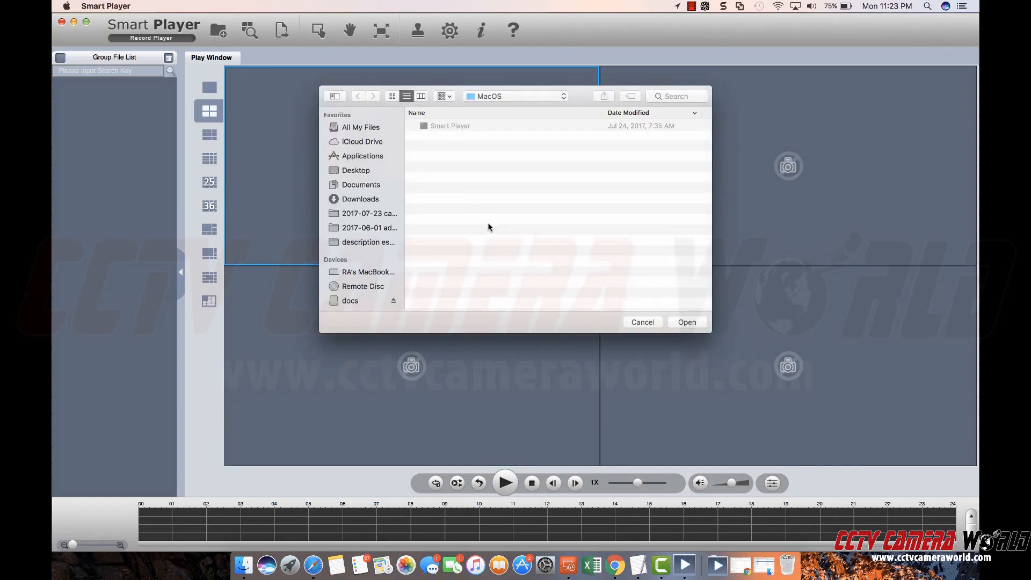
left_click(349, 300)
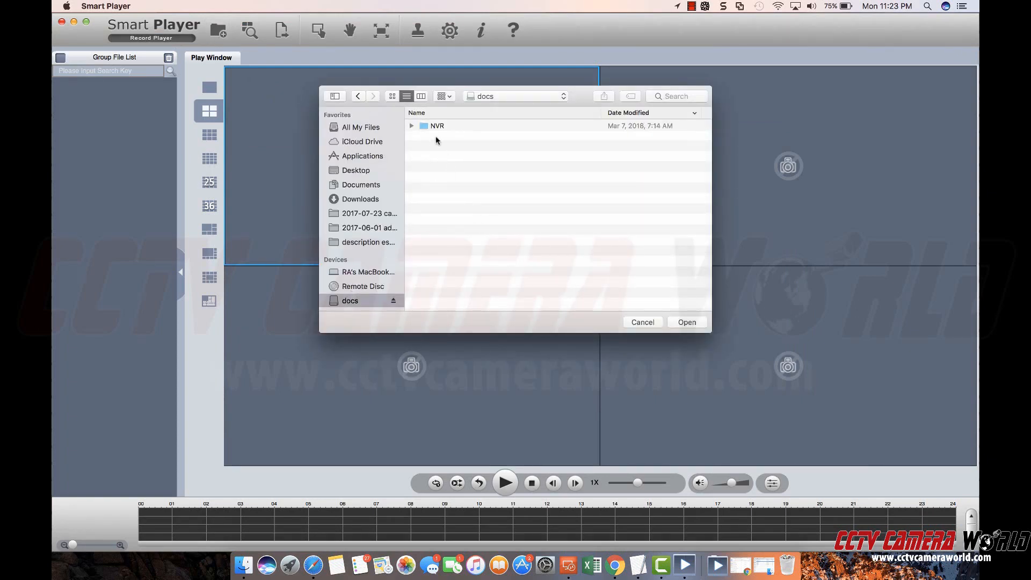
double_click(436, 125)
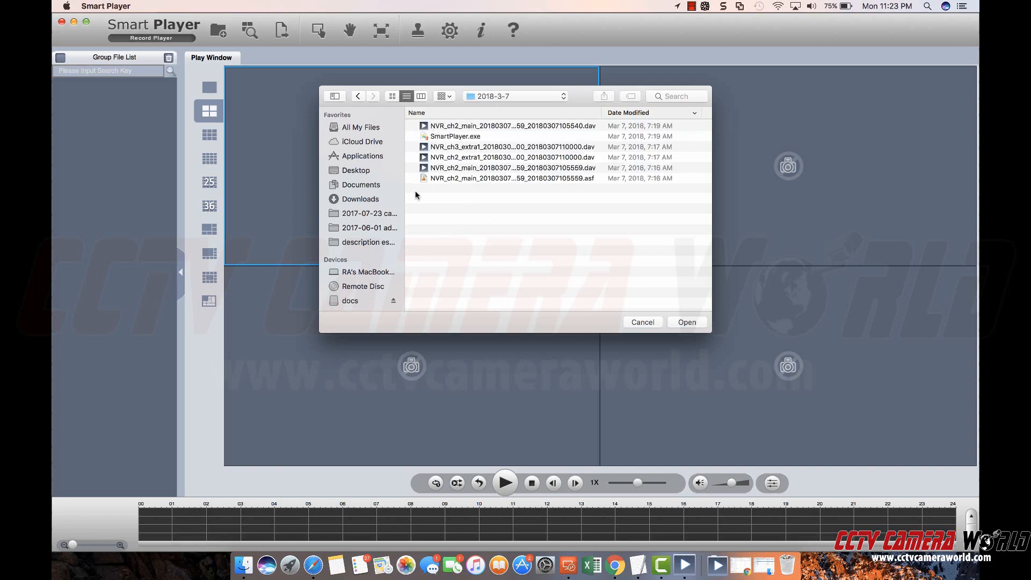
left_click(686, 323)
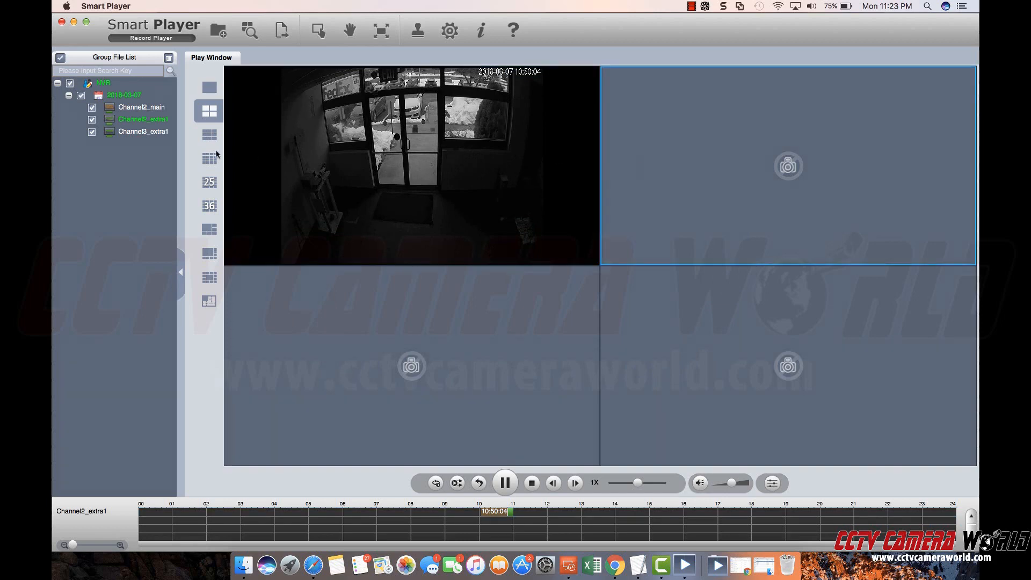
Step: Play Channel3_extra1 in the second pane, sync both channels, and pause
left_click(143, 131)
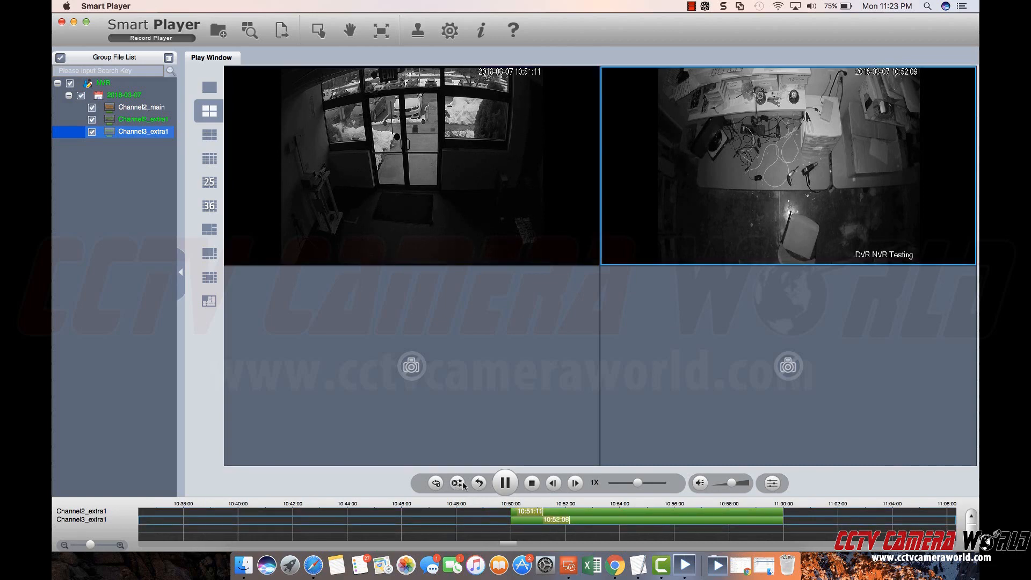
left_click(457, 482)
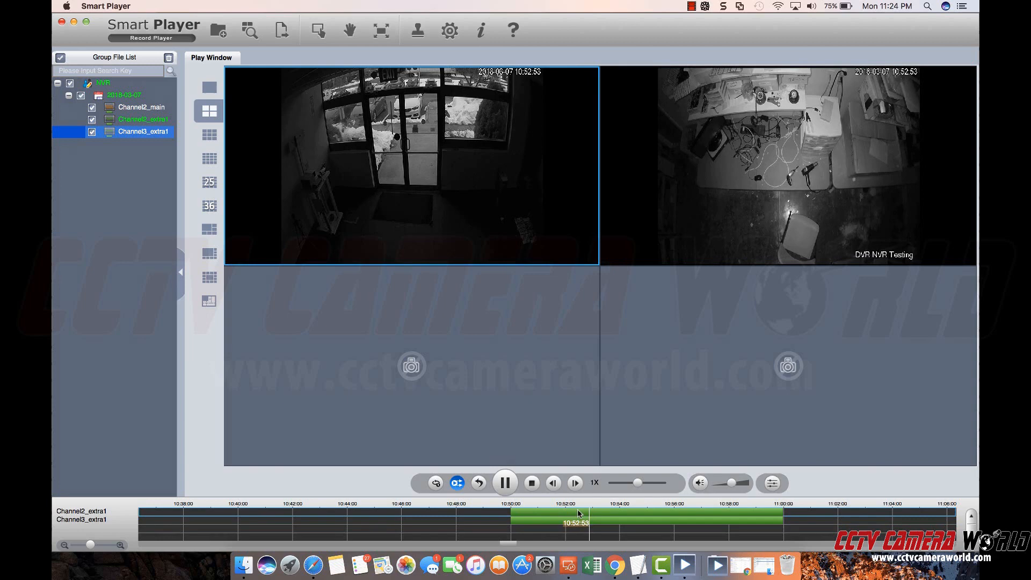
left_click(505, 482)
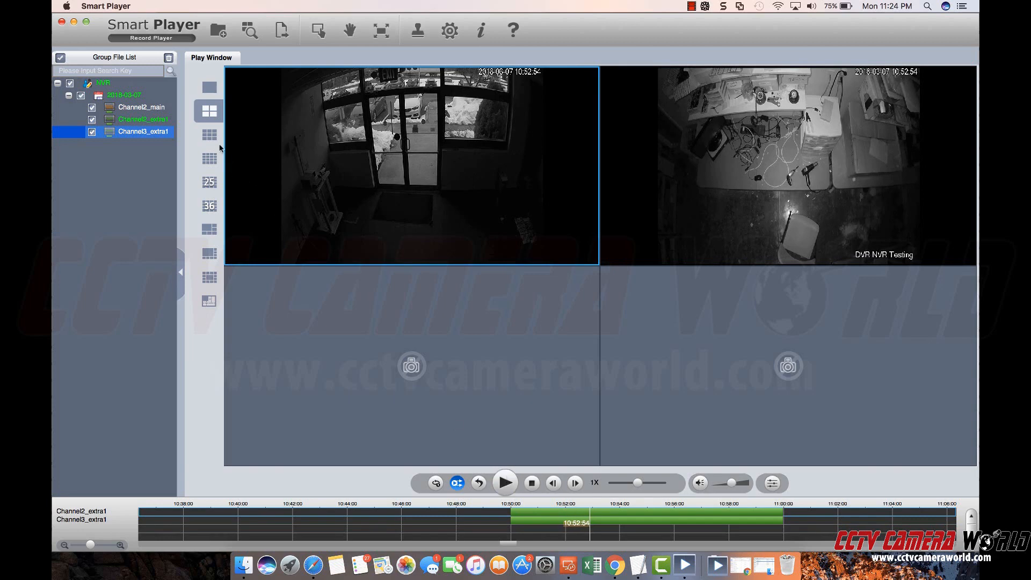
Step: Try the 16- and 36-pane layouts, then return to four panes
left_click(209, 158)
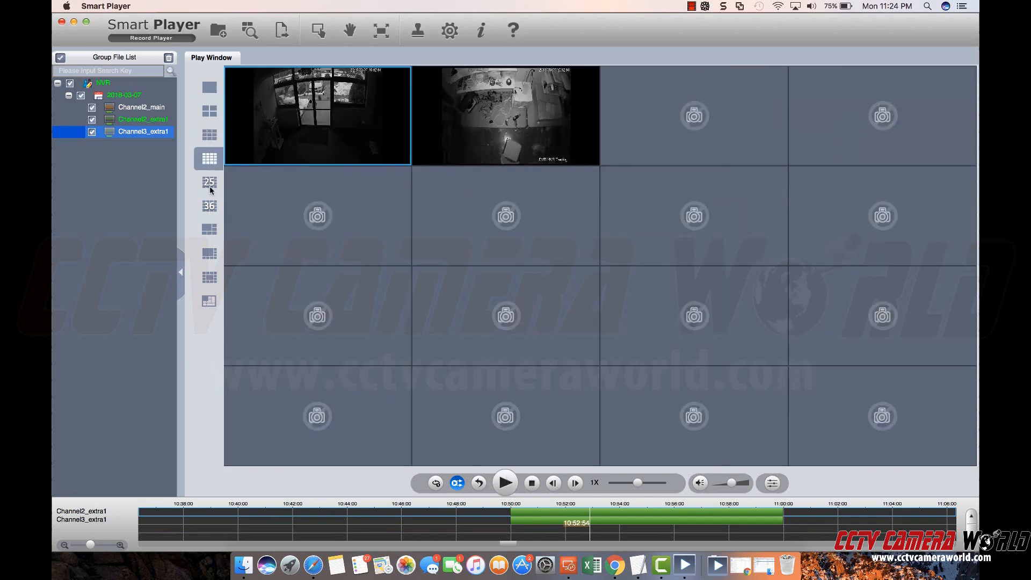
left_click(208, 205)
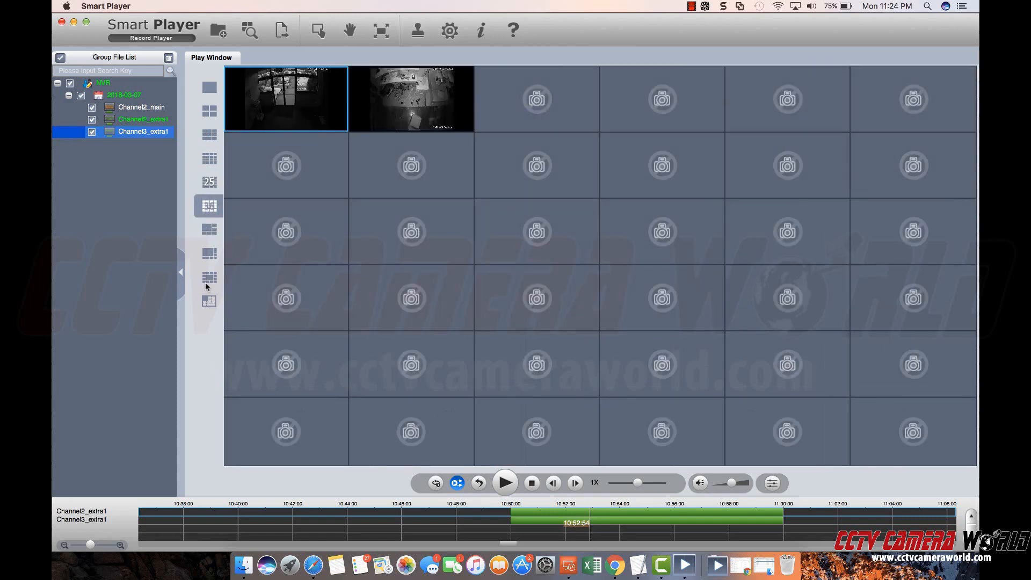
left_click(209, 111)
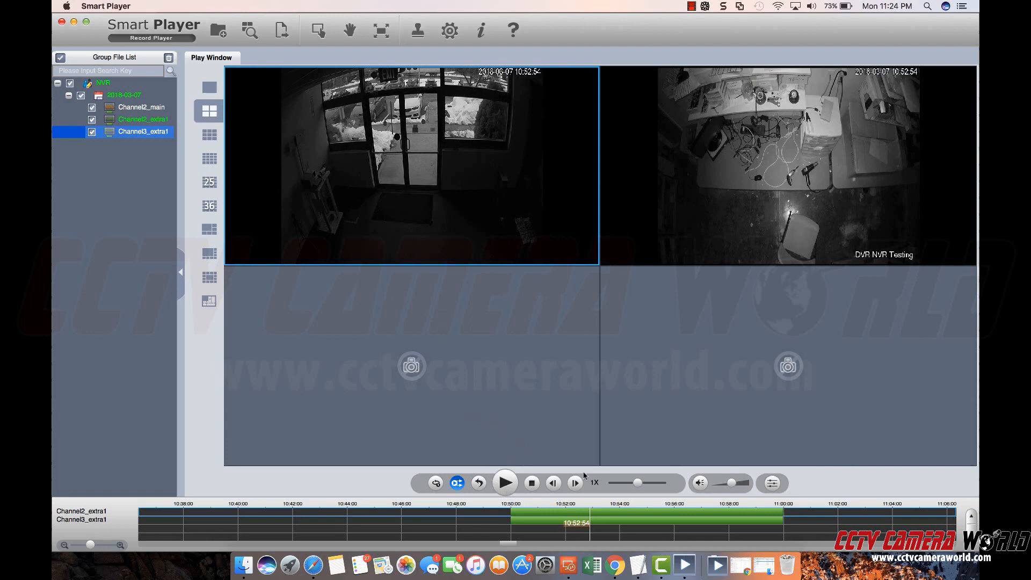
Step: Resume playback and raise speed to 8X and 16X, ending at 1/4X
left_click(504, 483)
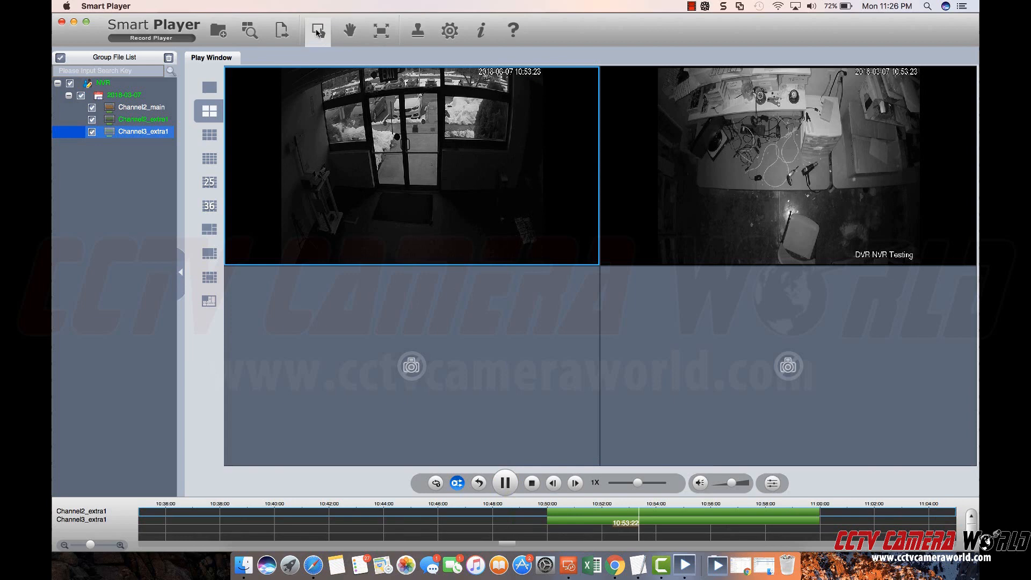
mouse_move(317, 32)
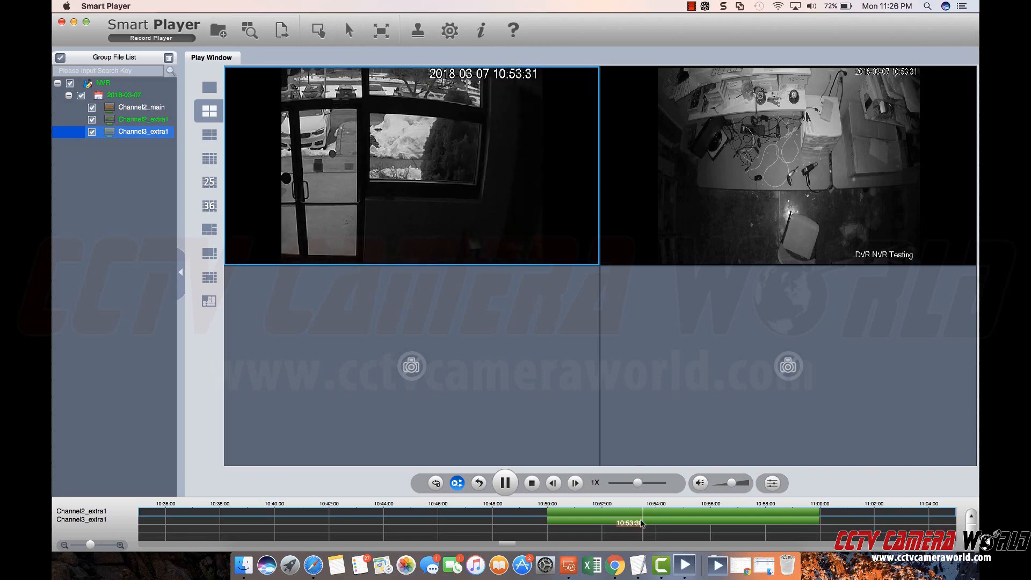
left_click_drag(635, 482, 650, 482)
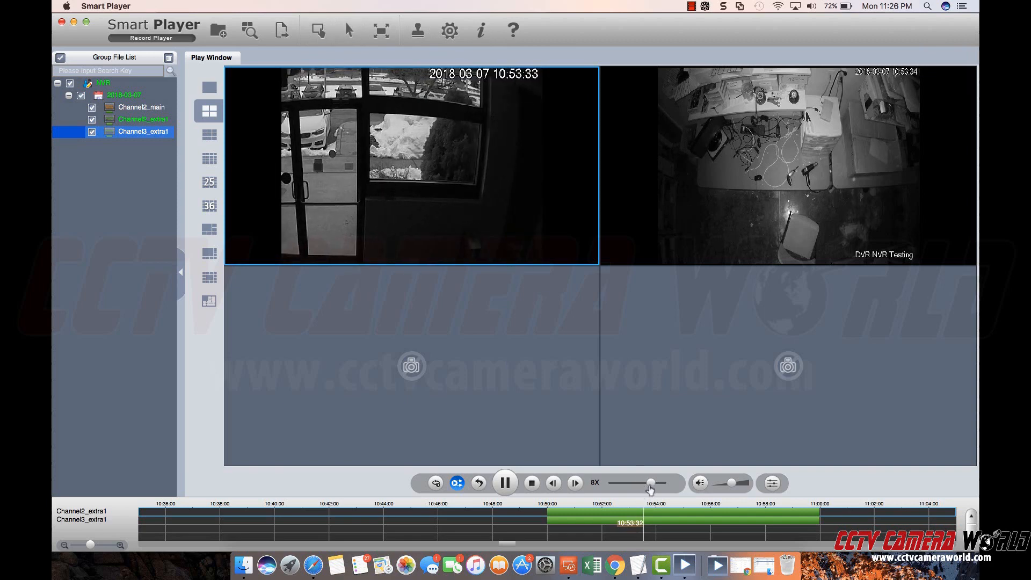
left_click_drag(647, 483, 654, 483)
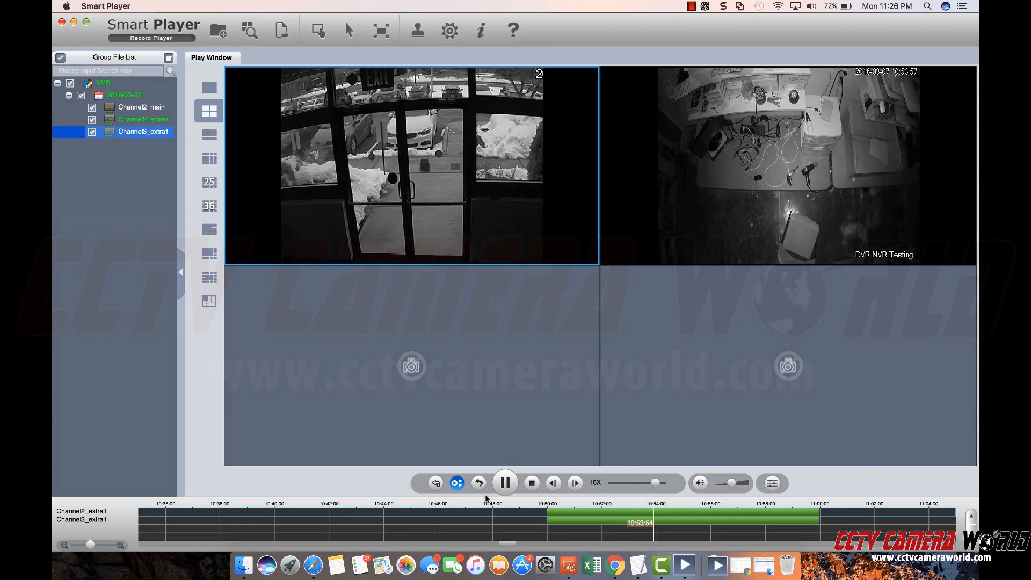
left_click_drag(654, 483, 638, 482)
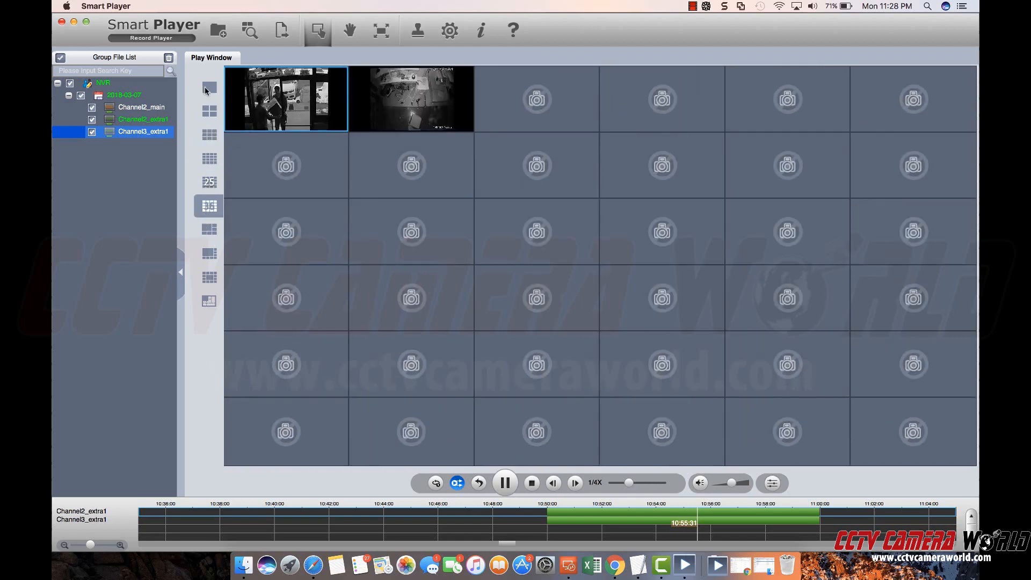
Step: Show the entrance camera in one pane, scrub to mid-clip, then restore four panes
left_click(208, 88)
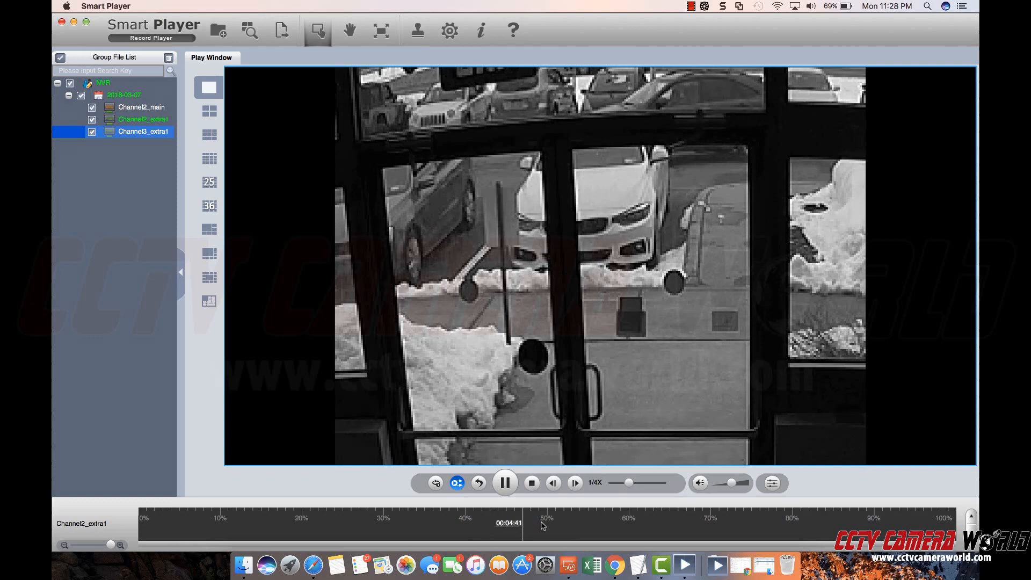
left_click_drag(629, 483, 653, 484)
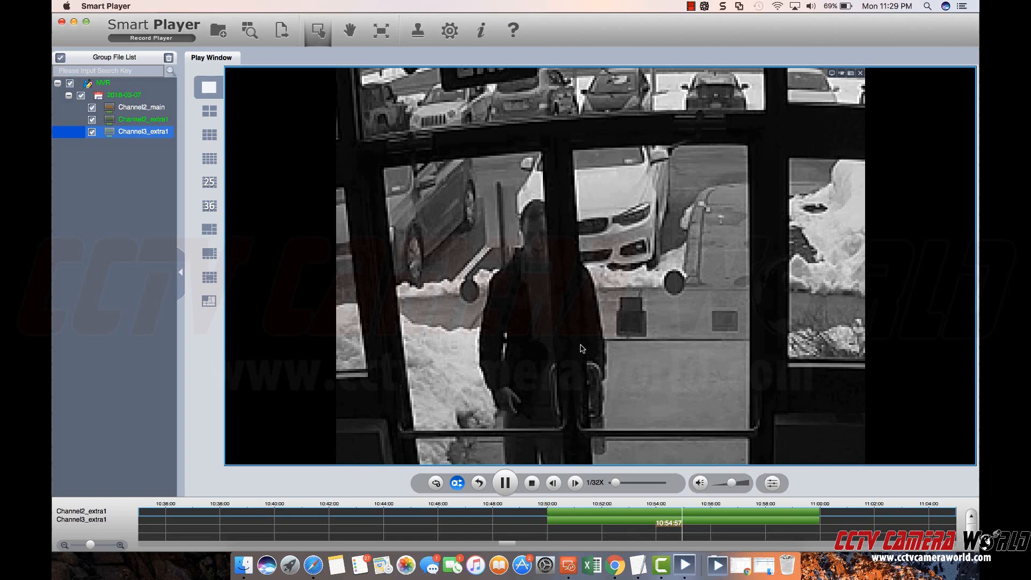
mouse_move(551, 366)
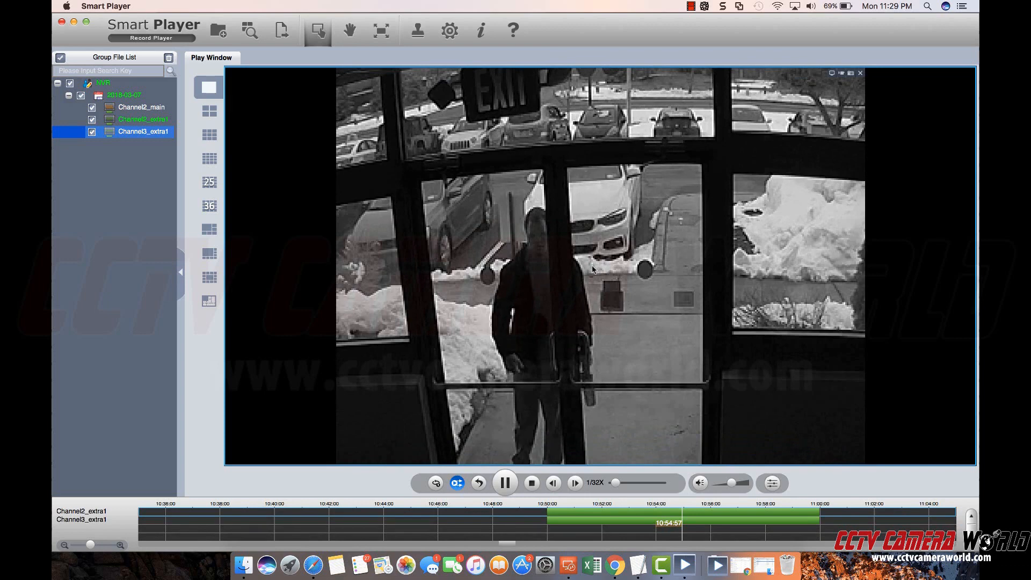
left_click(209, 110)
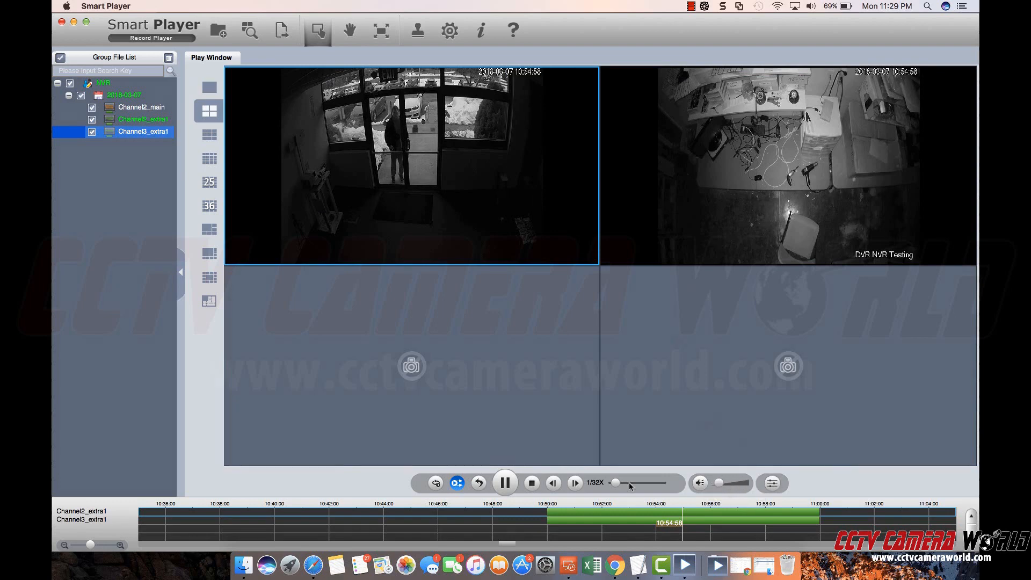
Step: Adjust the playback controls and open the Export File page
left_click(505, 482)
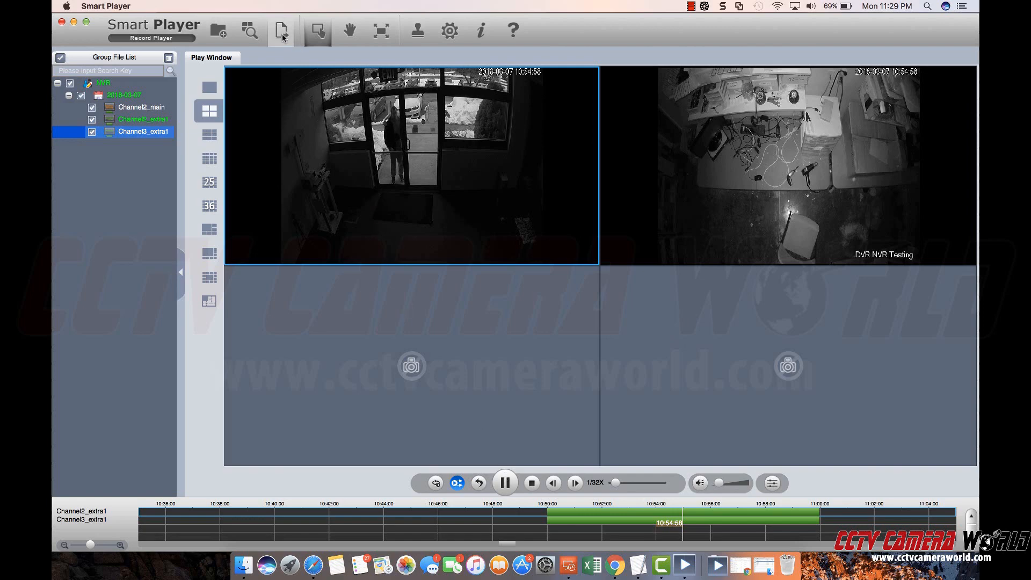
mouse_move(317, 30)
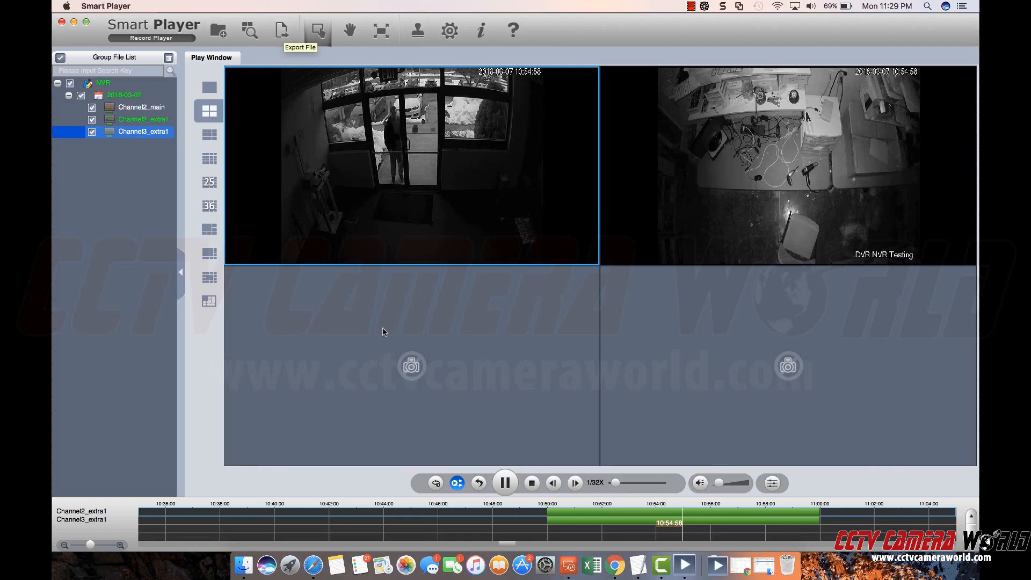
left_click(531, 483)
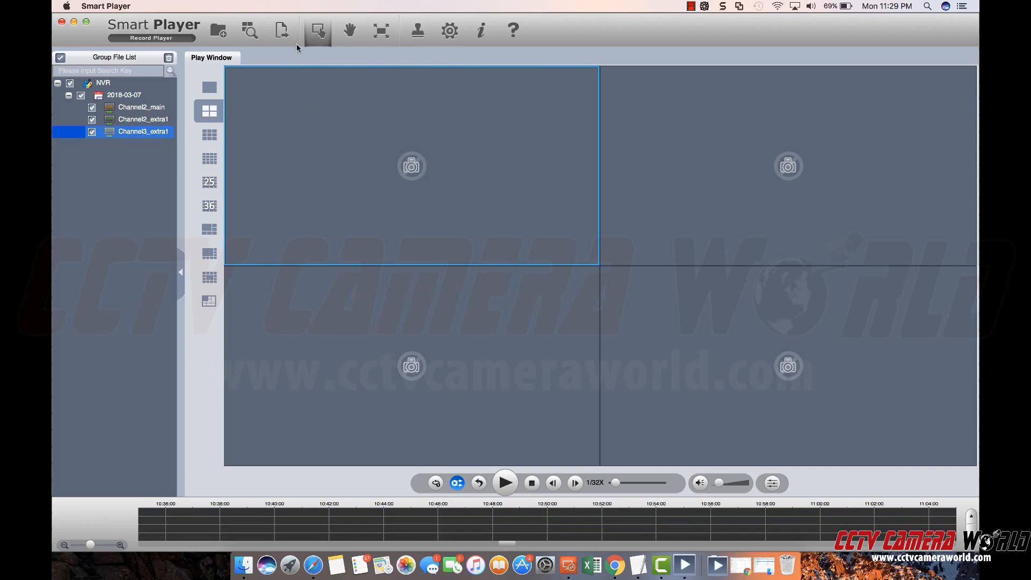
mouse_move(282, 30)
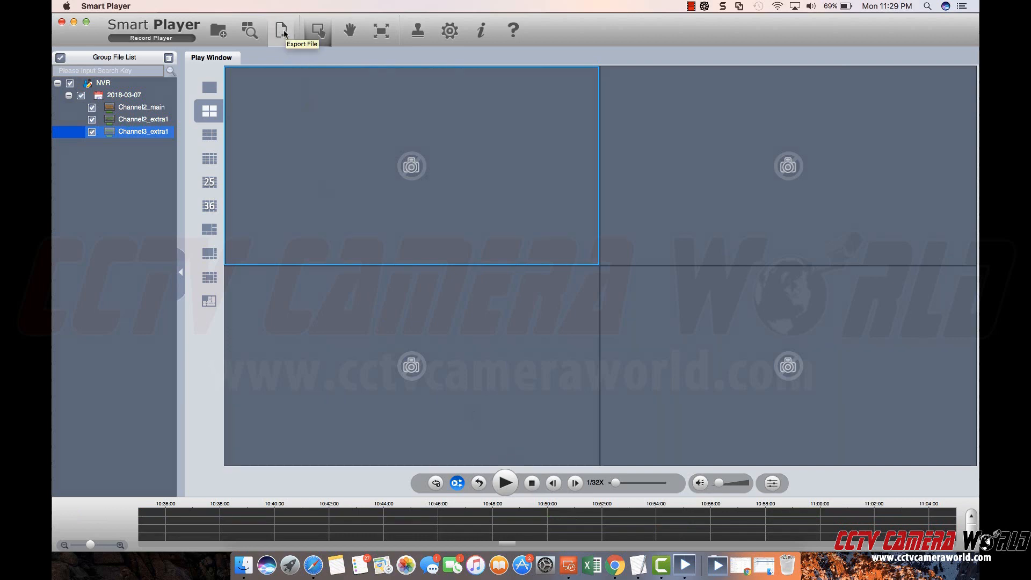
left_click(282, 30)
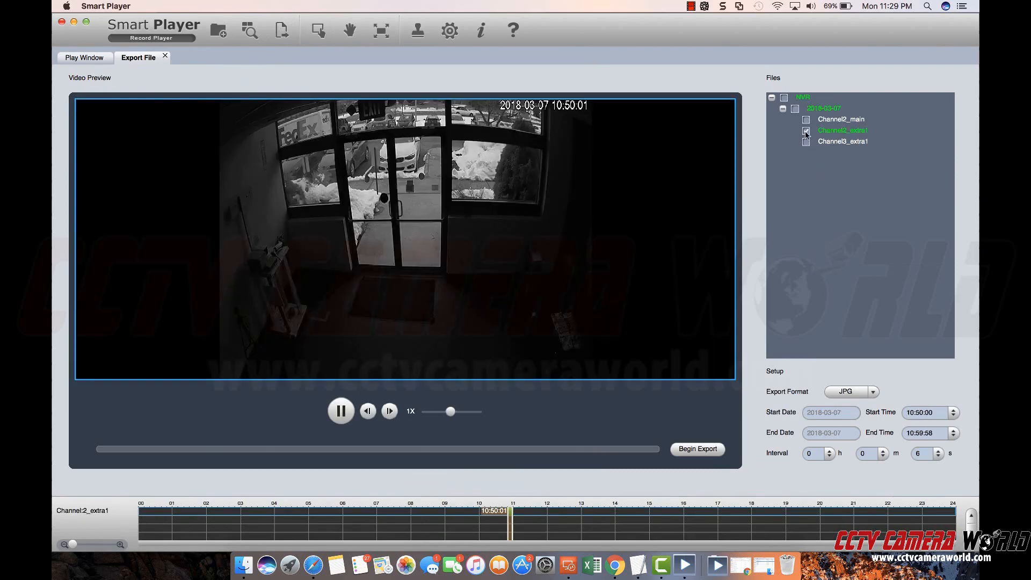
Step: Tick Channel2_extra1 for export and choose AVI as the export format
left_click(805, 129)
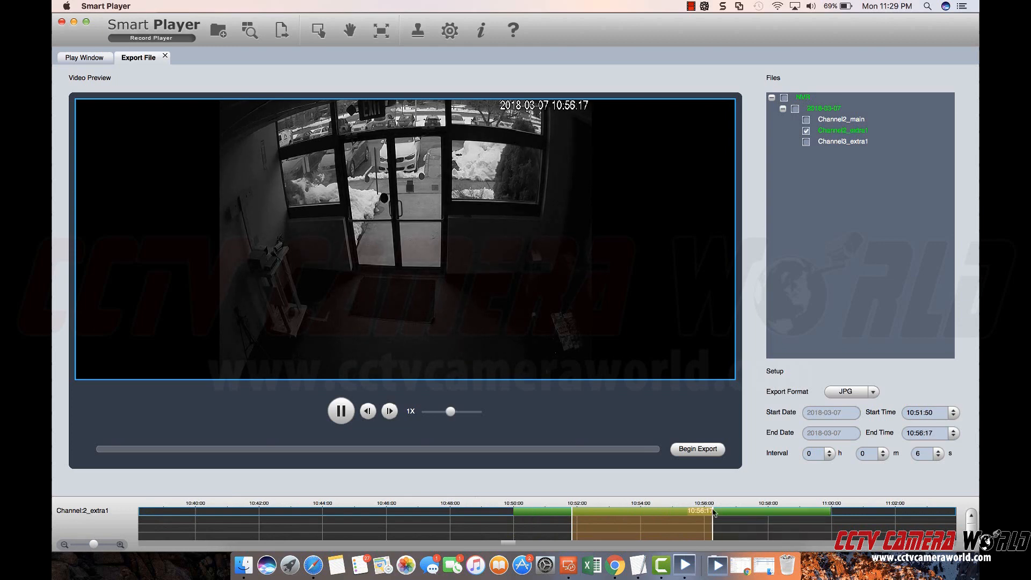
left_click(872, 391)
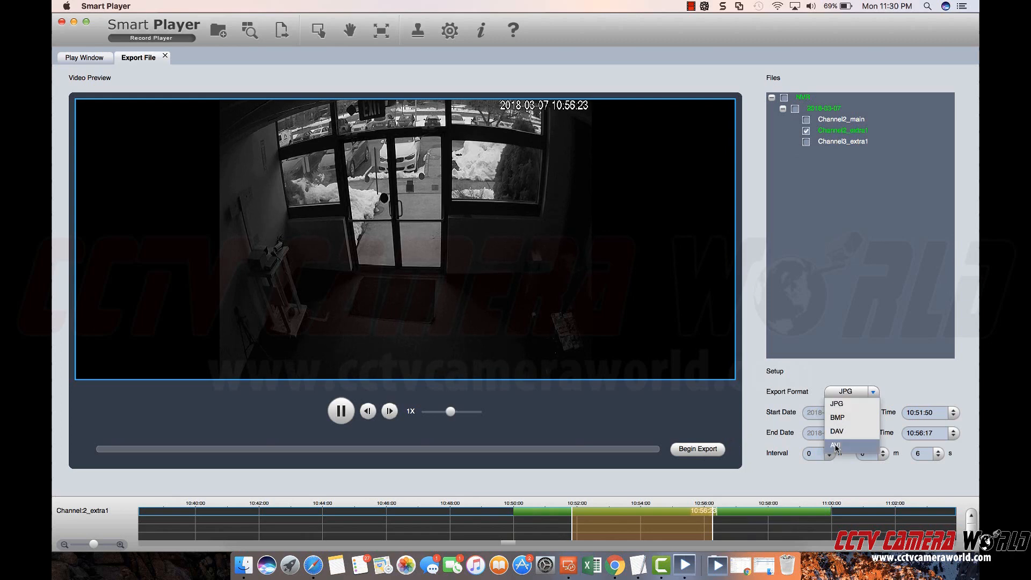
left_click(835, 445)
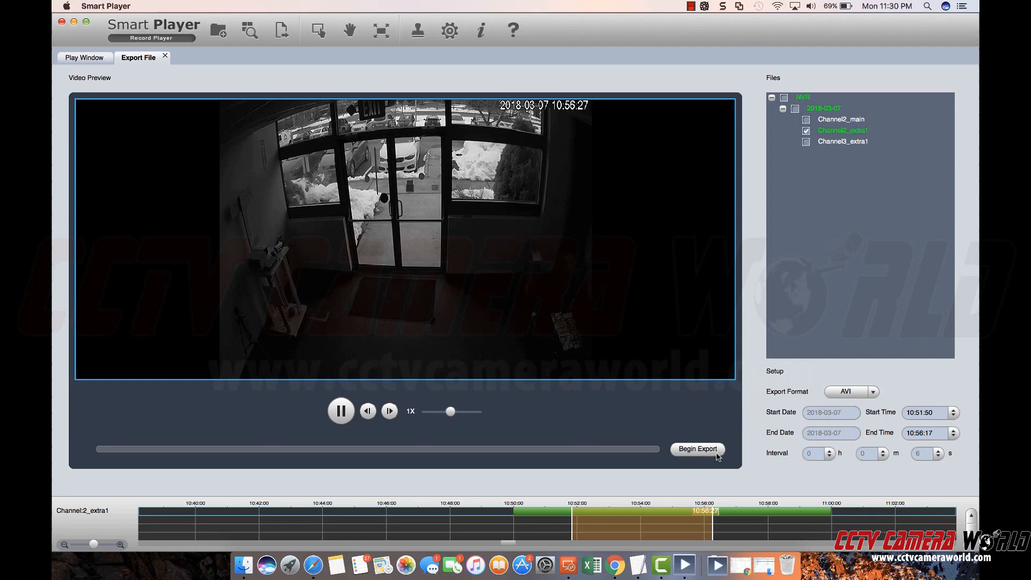
mouse_move(450, 32)
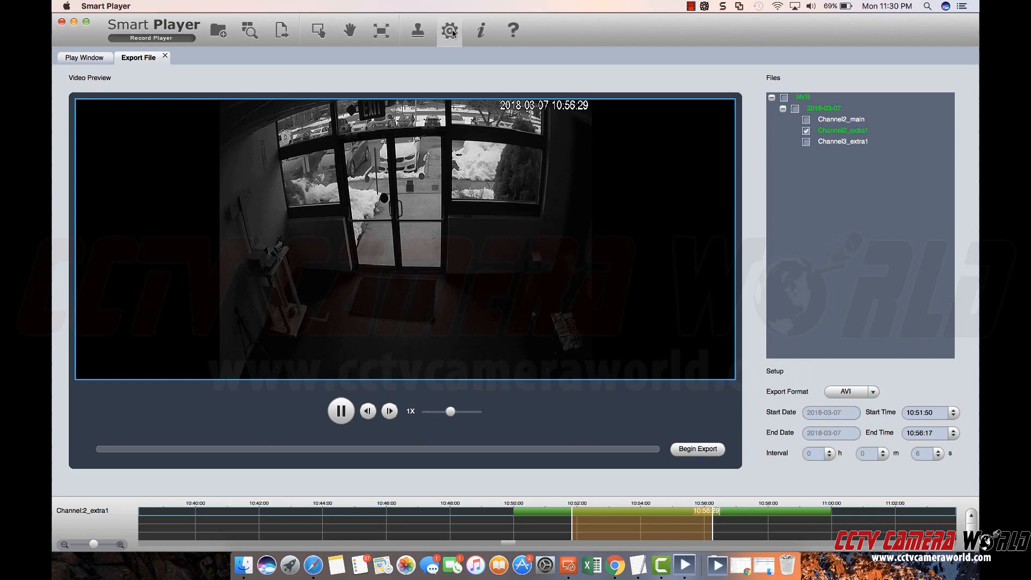
Step: Check the Snap Path and Video Path in Config, then return to Export File
left_click(449, 30)
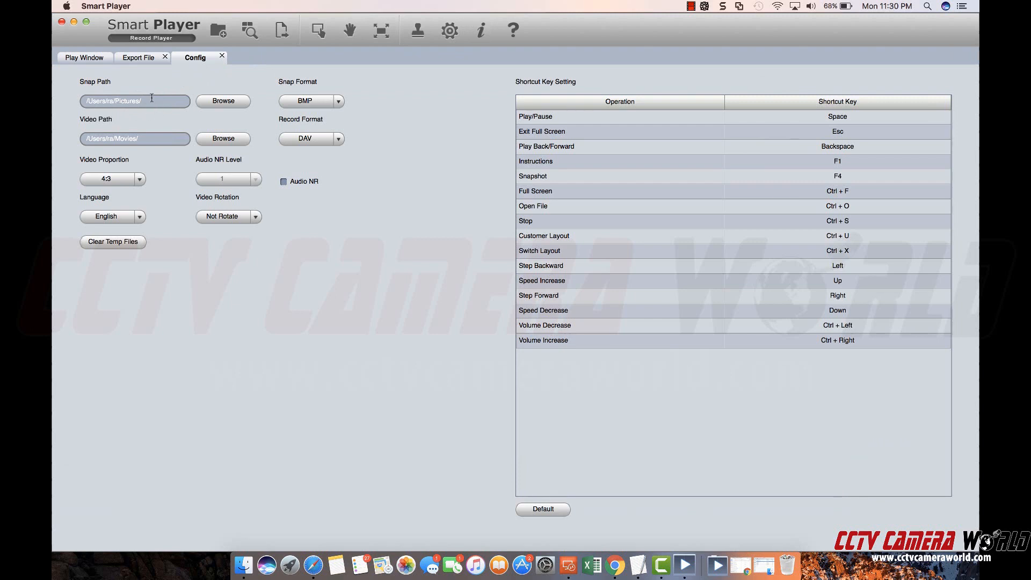
mouse_move(358, 136)
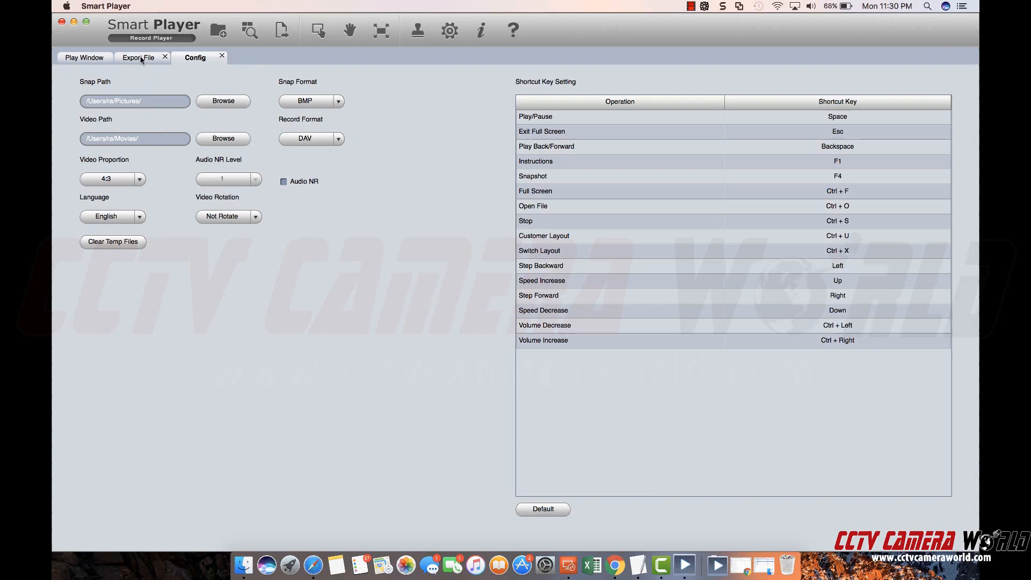
left_click(138, 57)
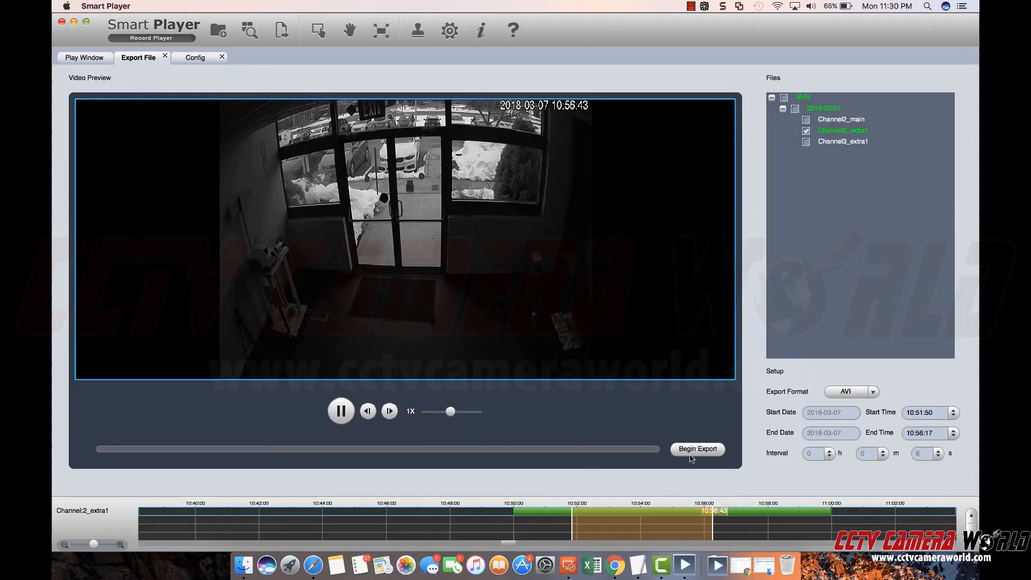
Step: Begin exporting the clip into a new 'export' folder inside Downloads
left_click(697, 449)
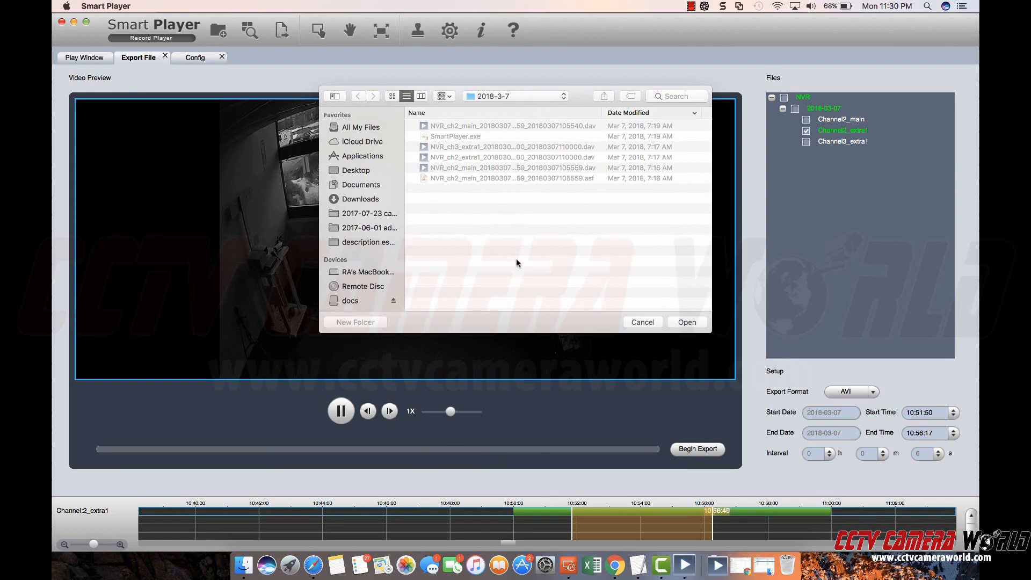
mouse_move(370, 322)
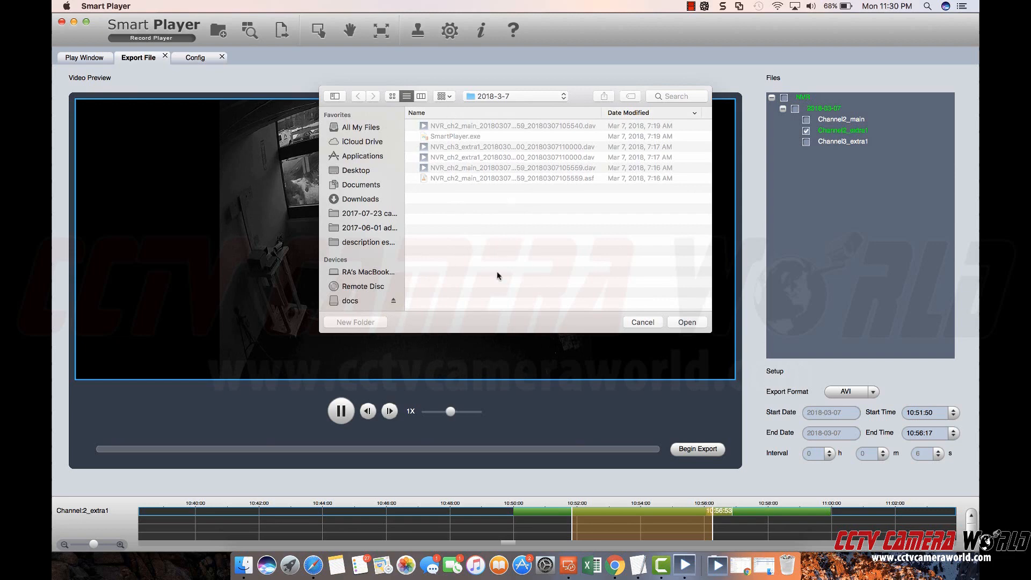
mouse_move(421, 237)
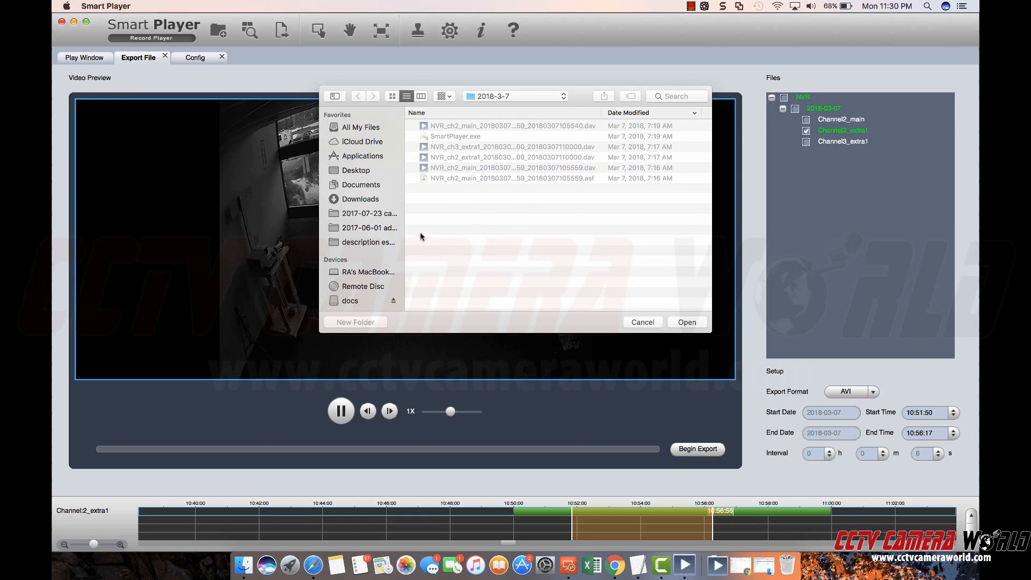
left_click(360, 198)
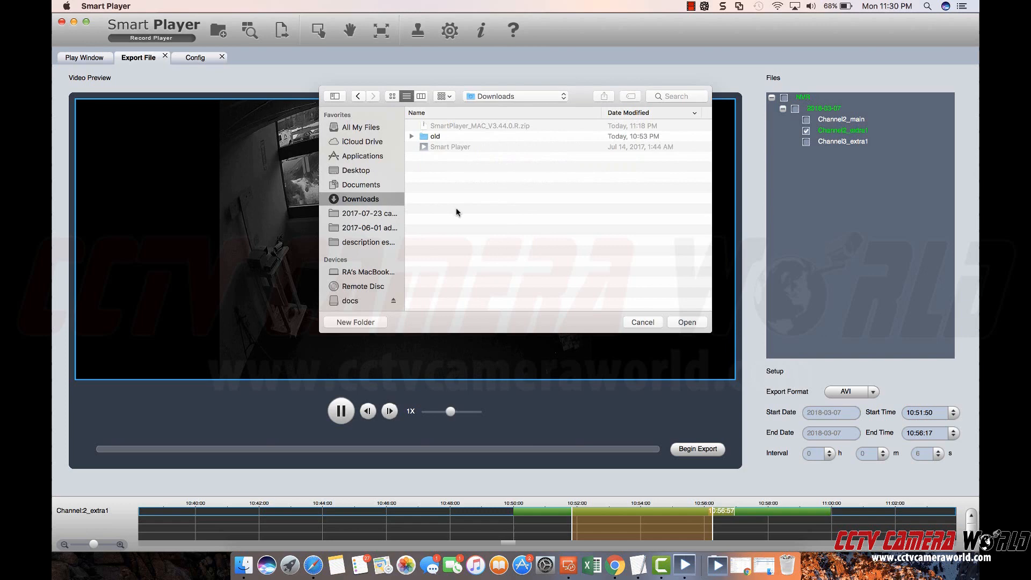
left_click(355, 322)
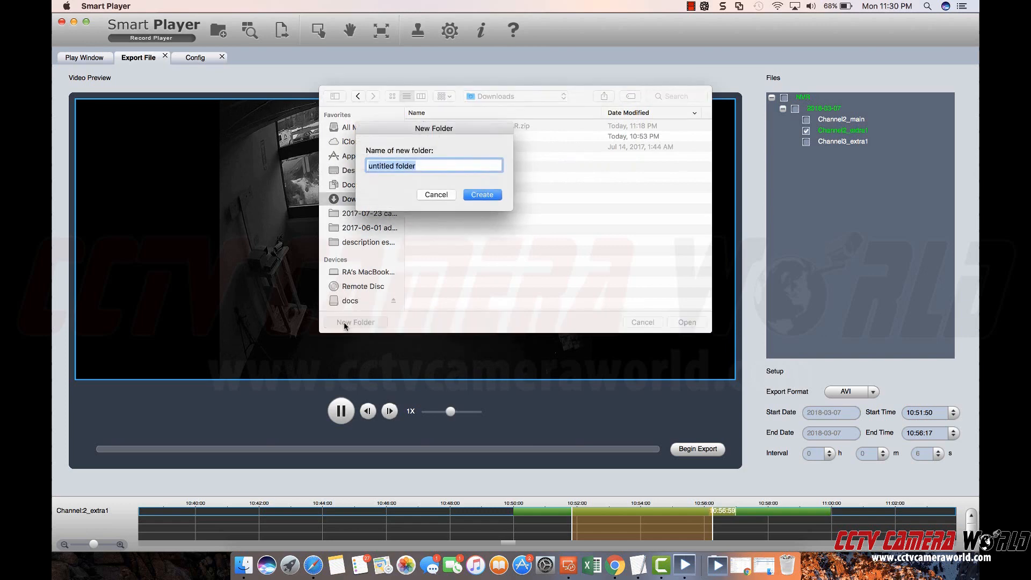
type("export")
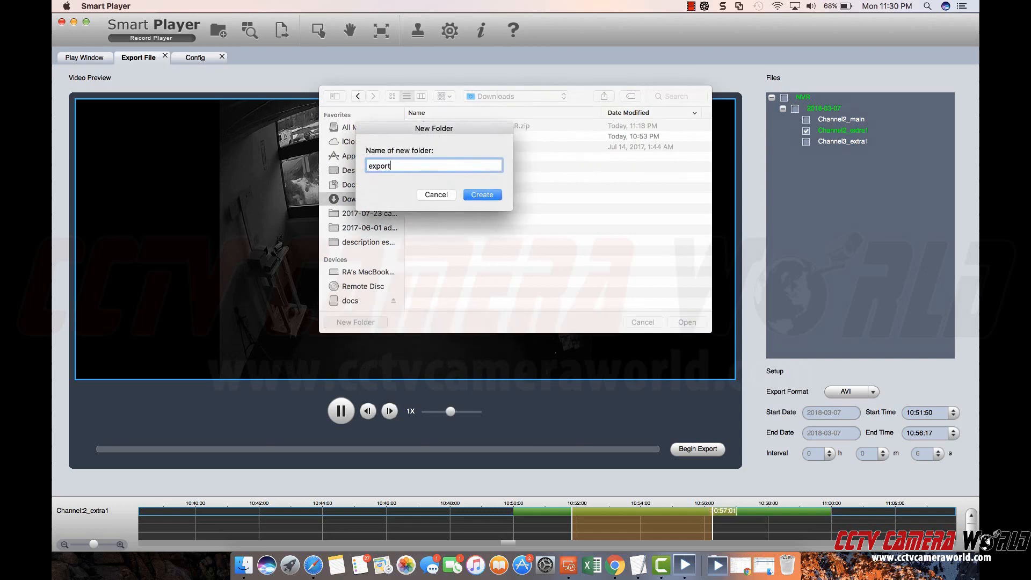
left_click(481, 194)
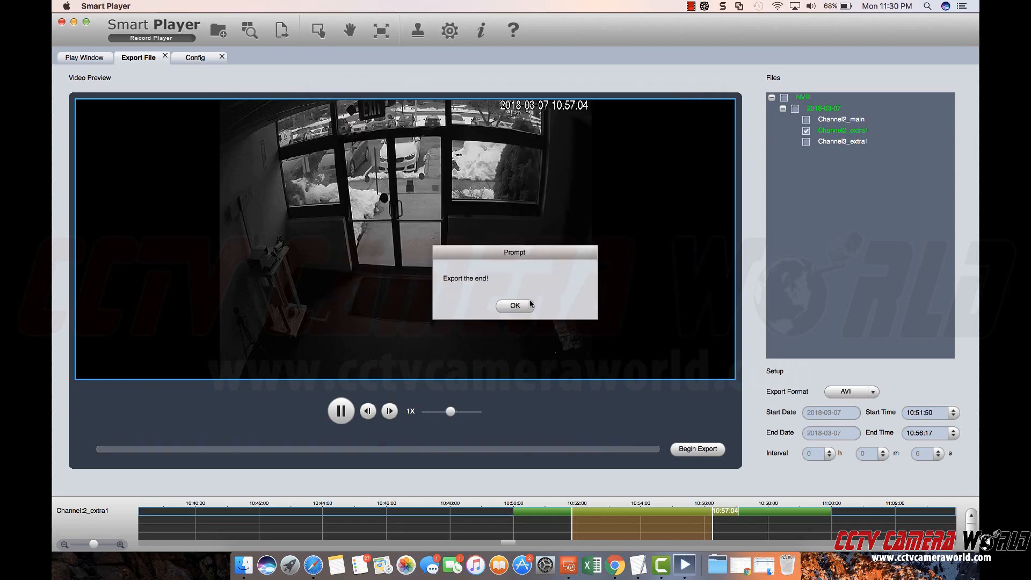
Step: Dismiss the export notice and open the Downloads export folder in Finder
left_click(514, 305)
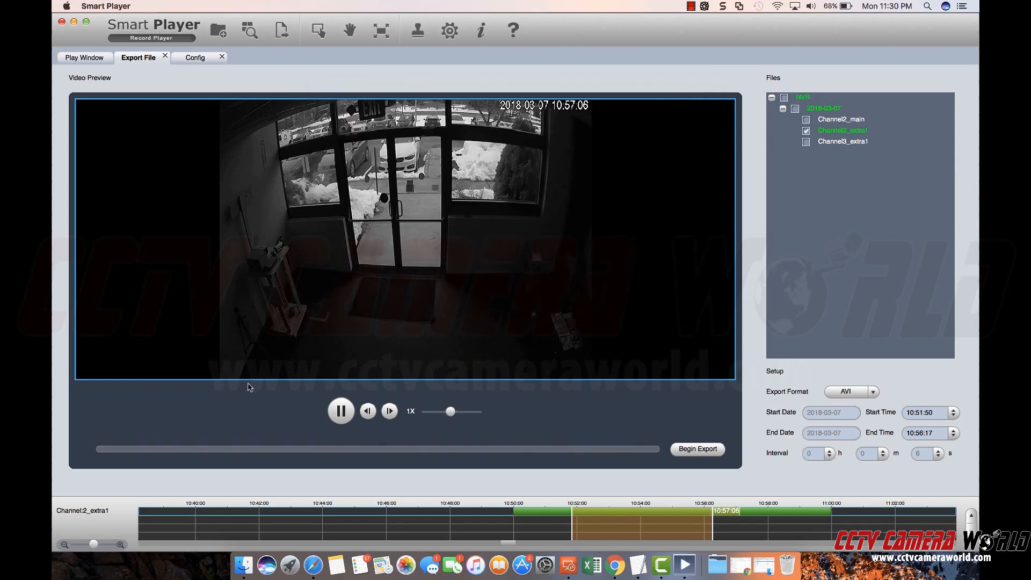
left_click(243, 564)
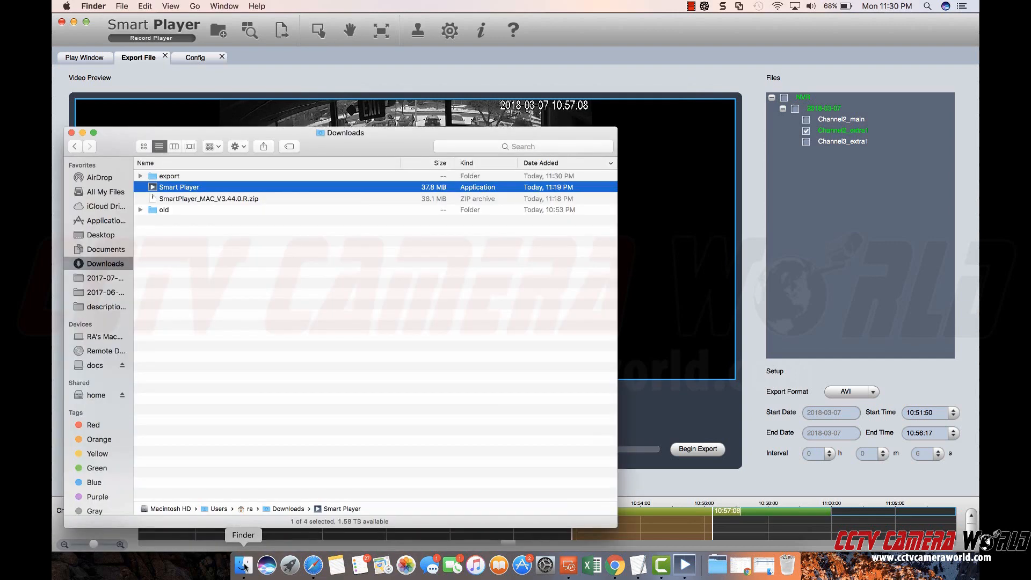
double_click(169, 175)
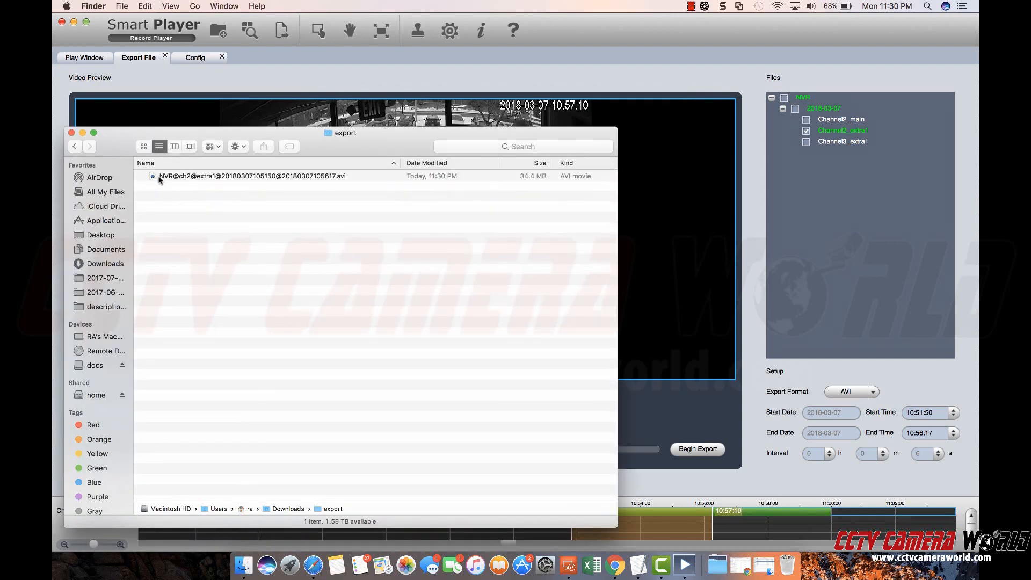
Step: Try opening the 34.4 MB exported AVI in QuickTime and dismiss its cannot-open error
left_click(252, 175)
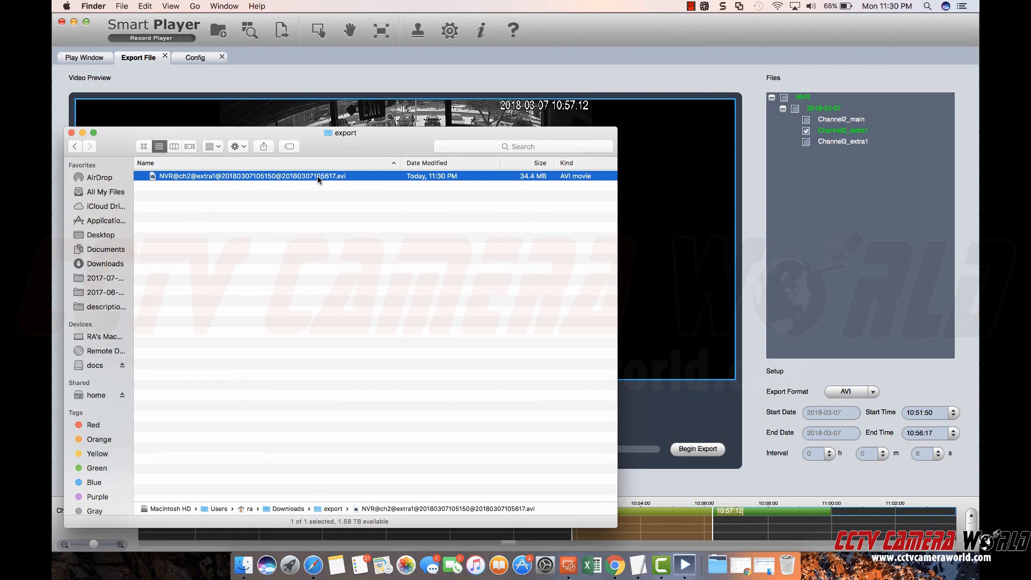
double_click(249, 176)
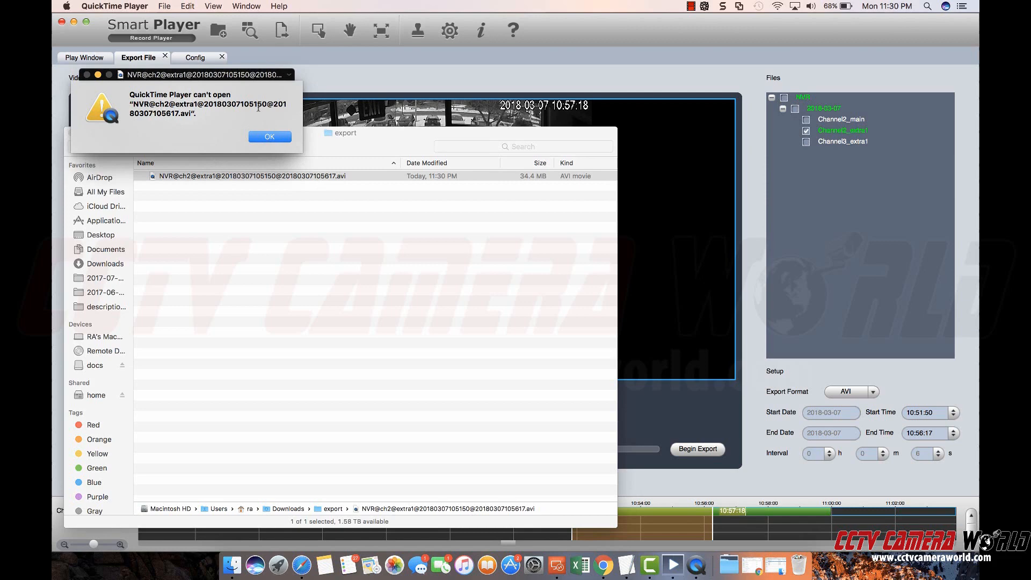
left_click(269, 137)
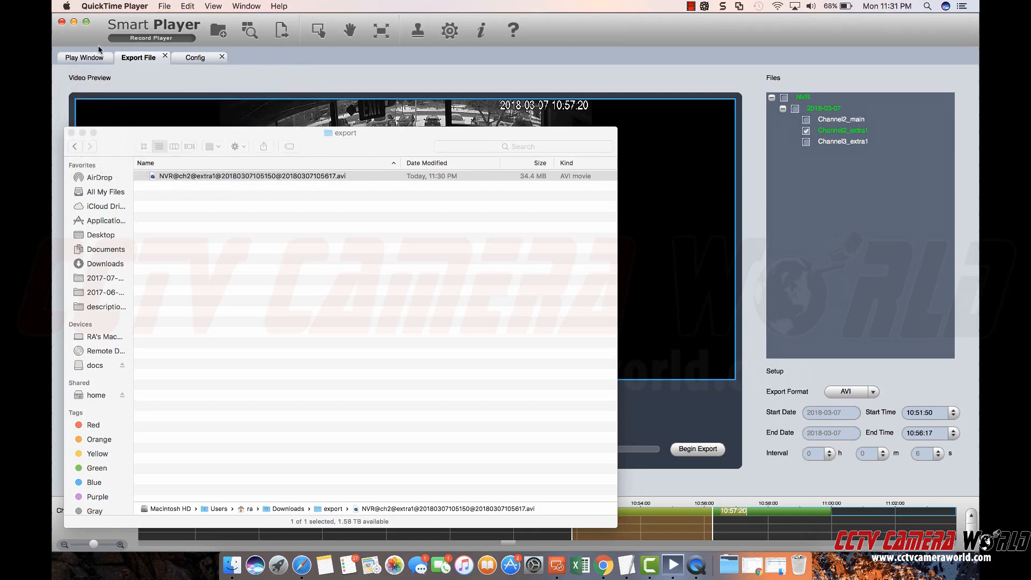
left_click(249, 176)
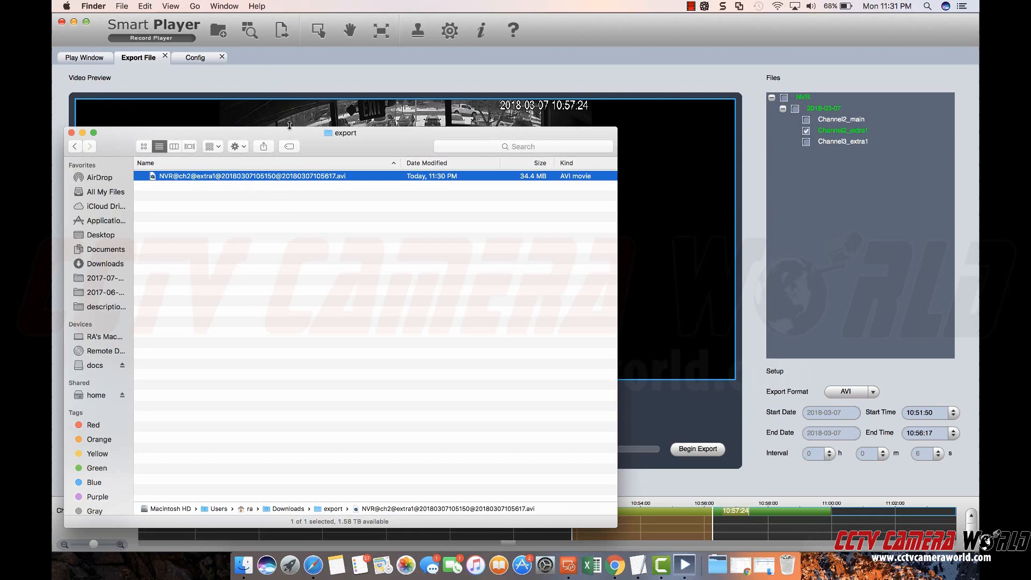
Step: Open the exported AVI with VLC and drag the seek bar forward through the entrance footage
right_click(250, 176)
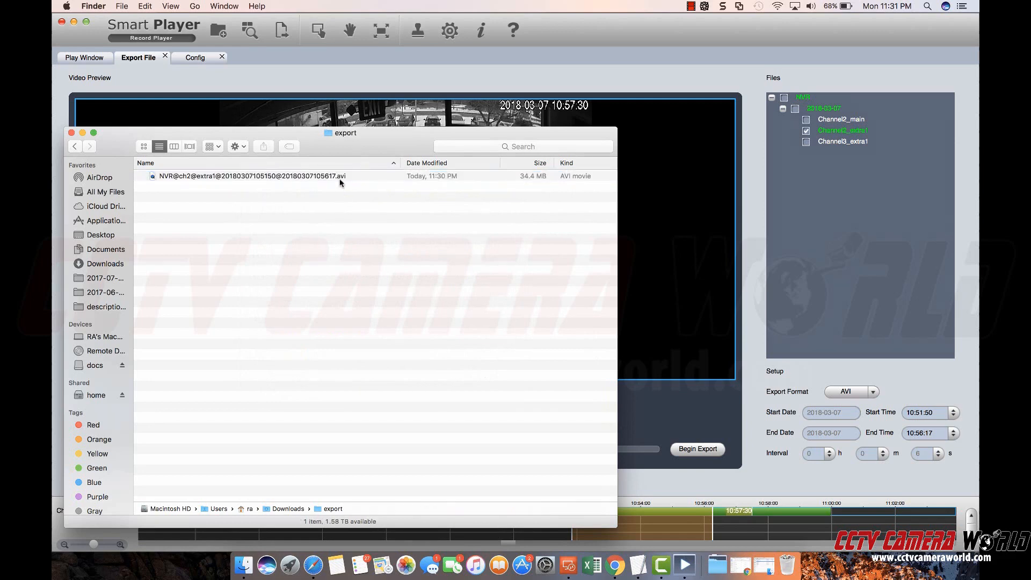
right_click(251, 176)
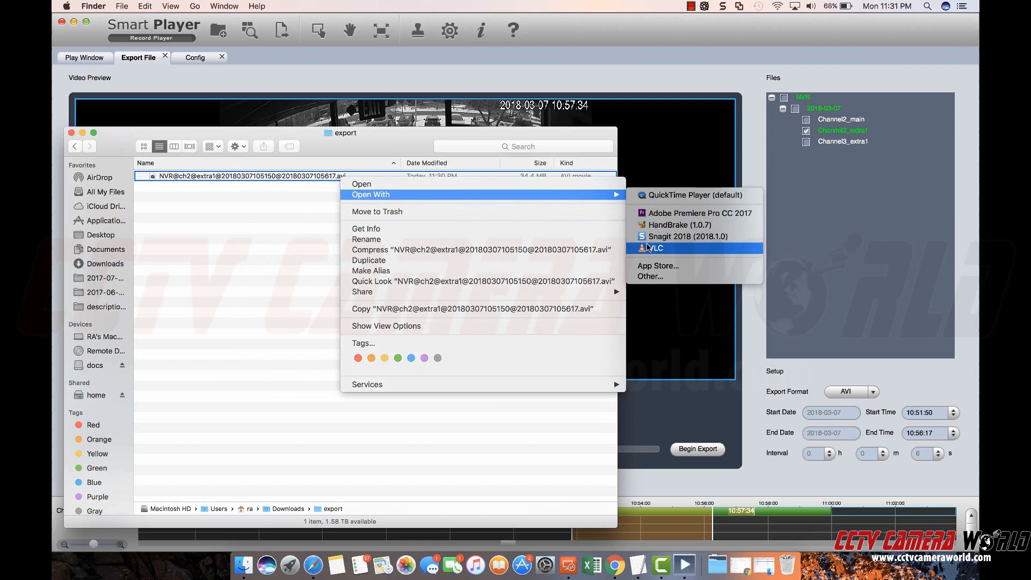
left_click(655, 248)
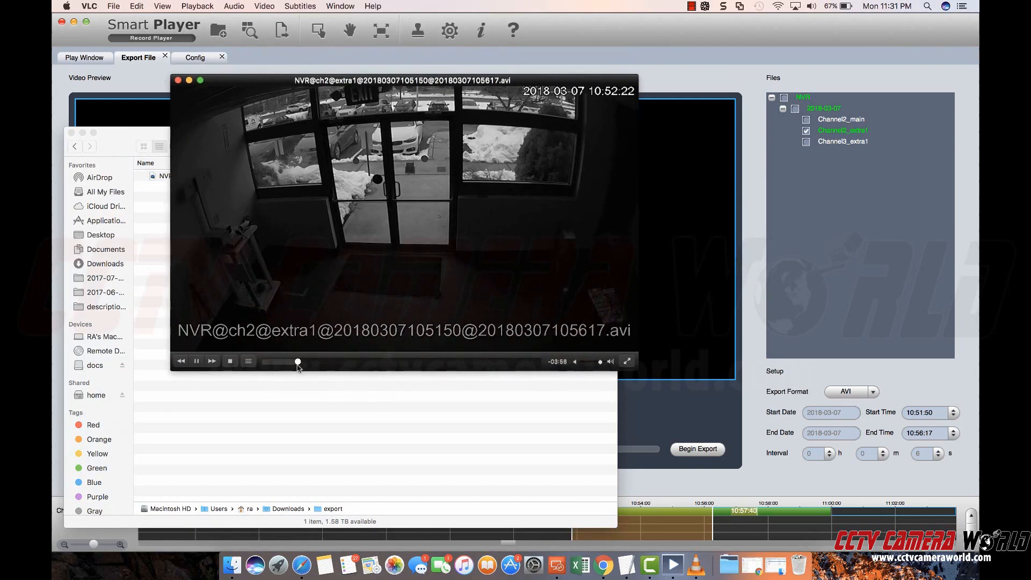
left_click_drag(298, 361, 406, 361)
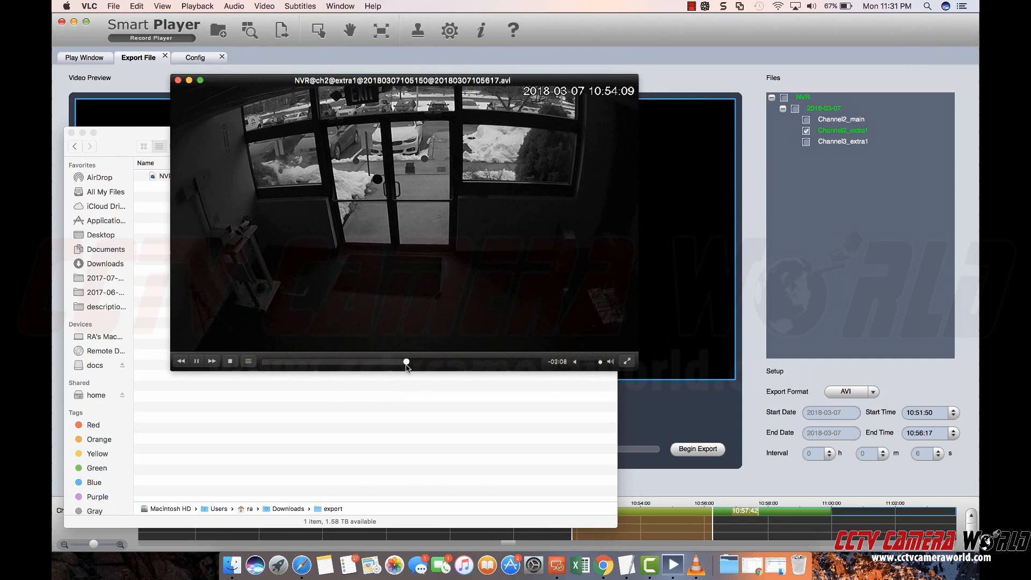